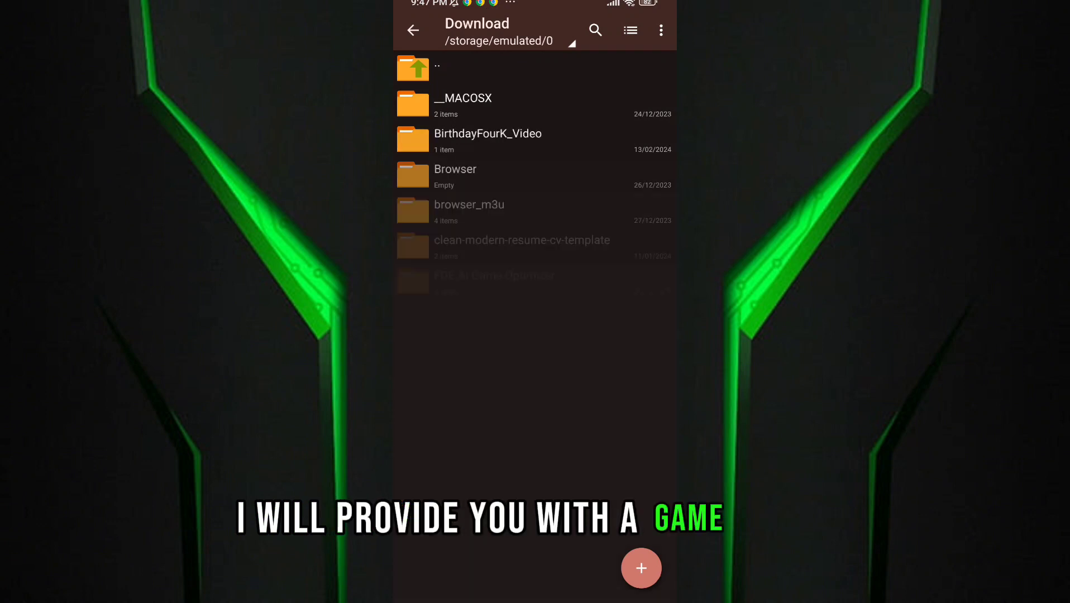
Scroll the Download list and open the 'Game Booster ROGV3' folder
{"action": "scroll", "scroll_direction": "down", "scroll_amount": 3}
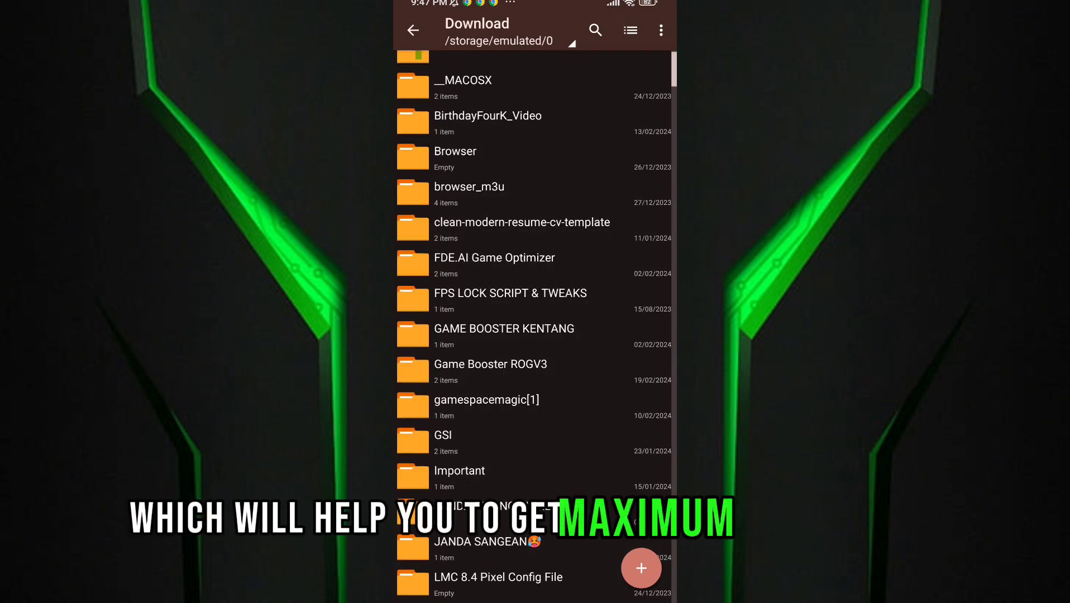
{"action": "left_click", "coordinate": [490, 363]}
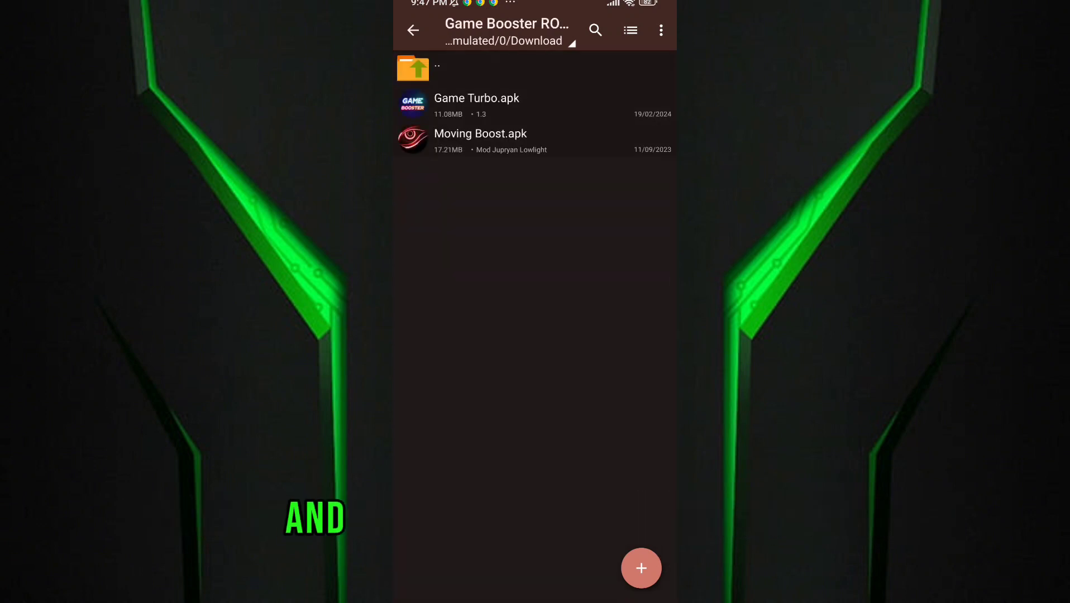
Install Game Turbo.apk, clear recent apps, and launch GameBooster from the home screen
{"action": "left_click", "coordinate": [476, 97]}
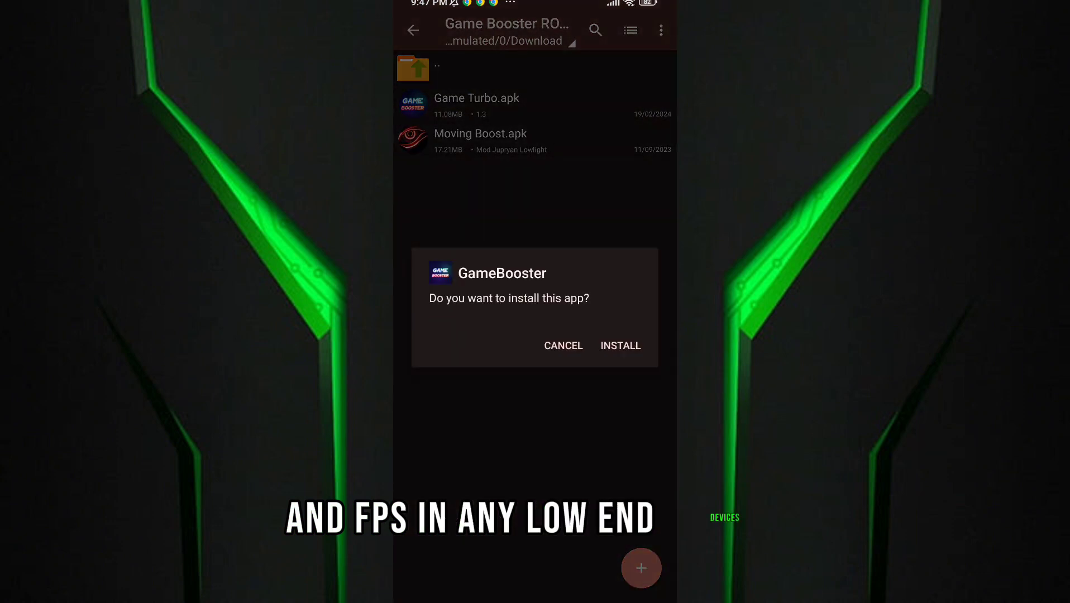
{"action": "left_click", "coordinate": [619, 345]}
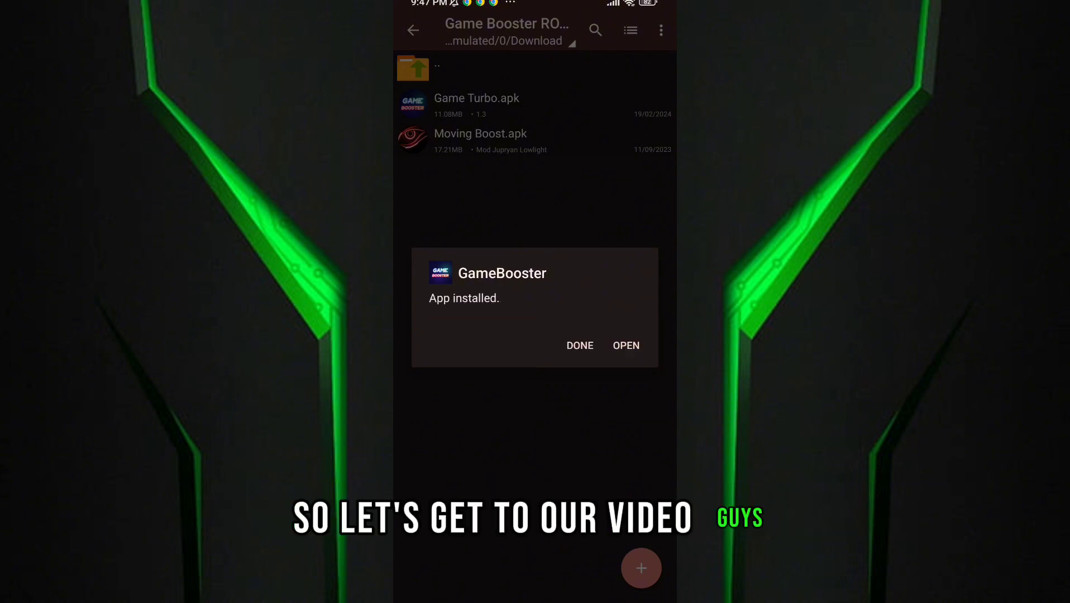
{"action": "left_click", "coordinate": [624, 345]}
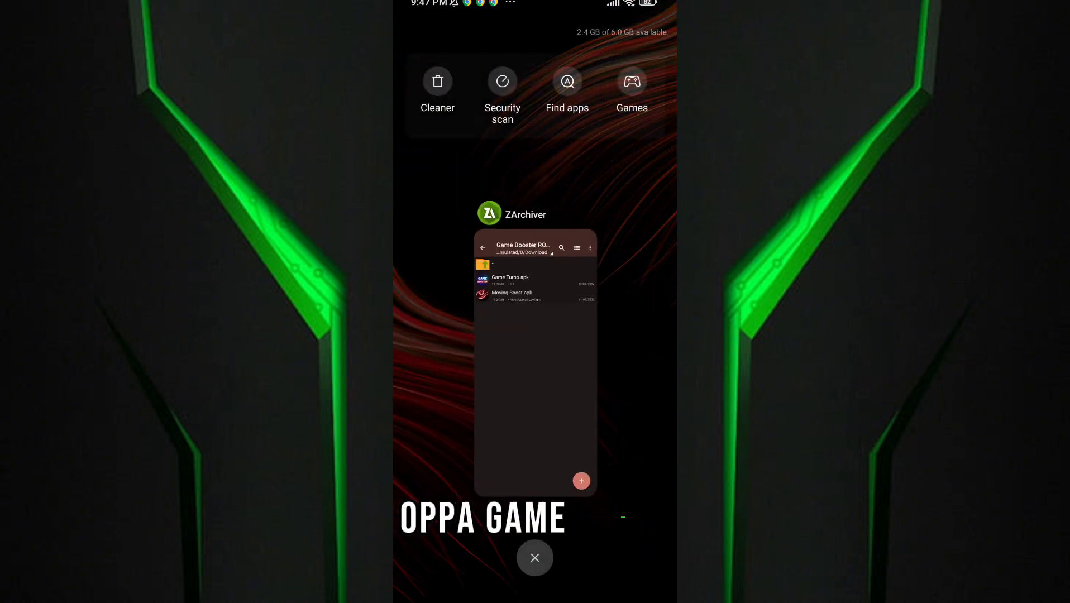
{"action": "left_click", "coordinate": [534, 557]}
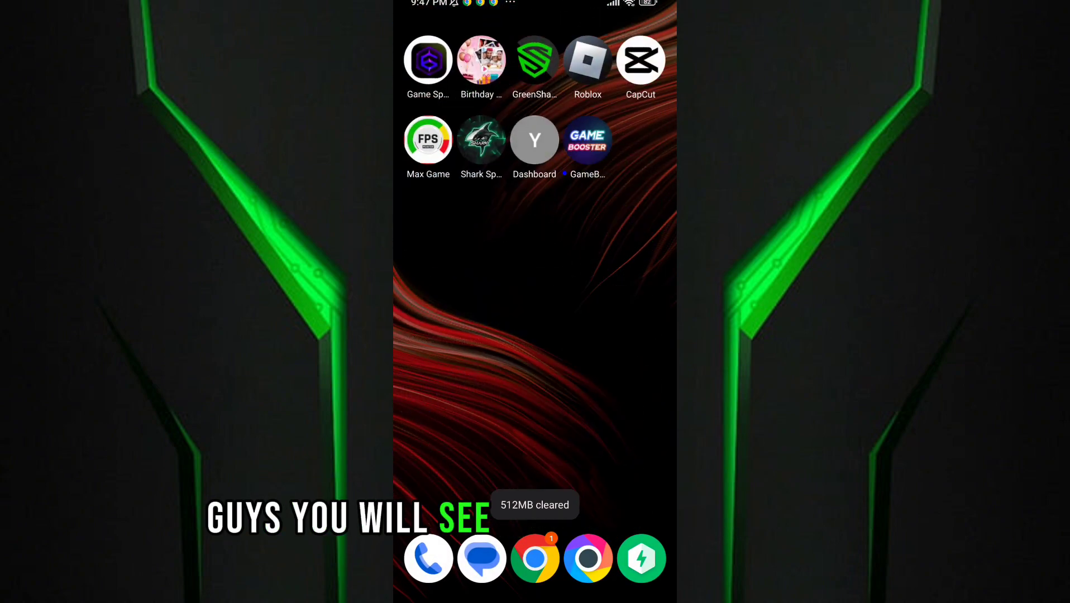
{"action": "left_click", "coordinate": [587, 139]}
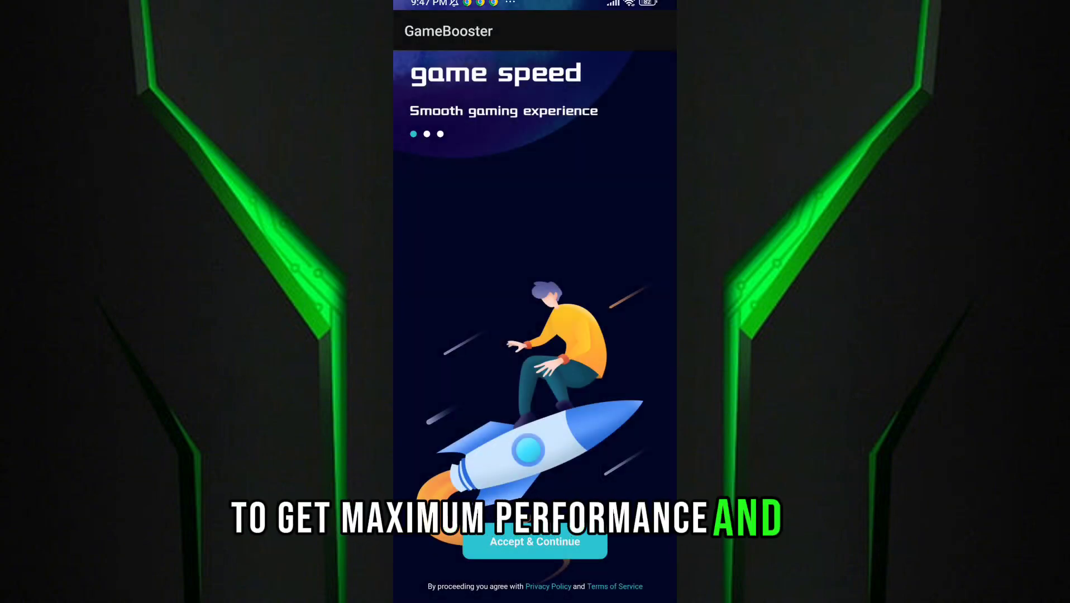
Accept the terms, set the server to Auto Select, and enable the Floating Window tool
{"action": "left_click", "coordinate": [534, 542]}
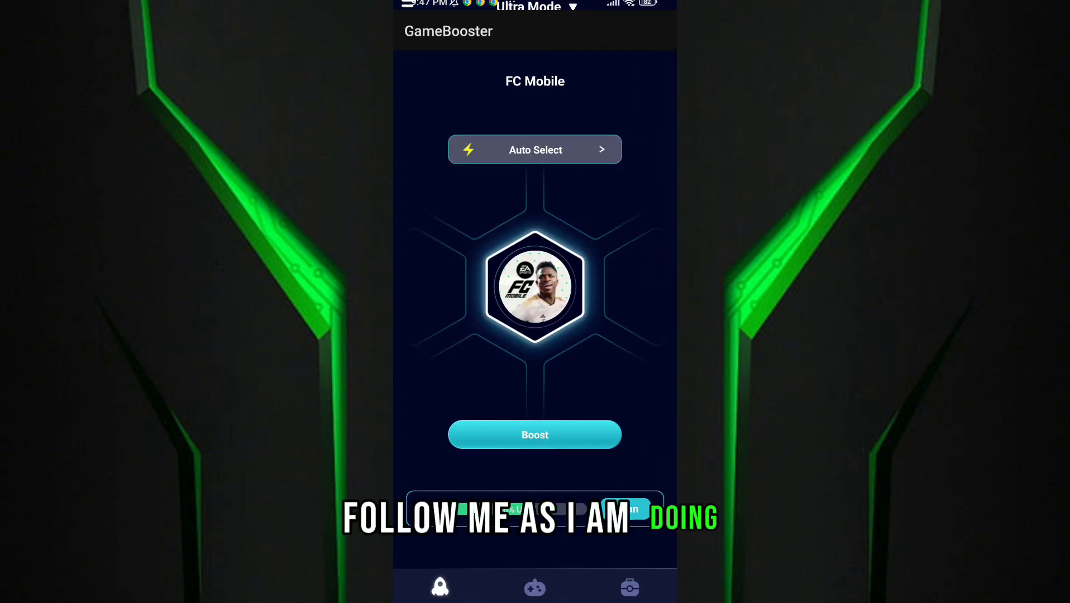
{"action": "left_click", "coordinate": [534, 149]}
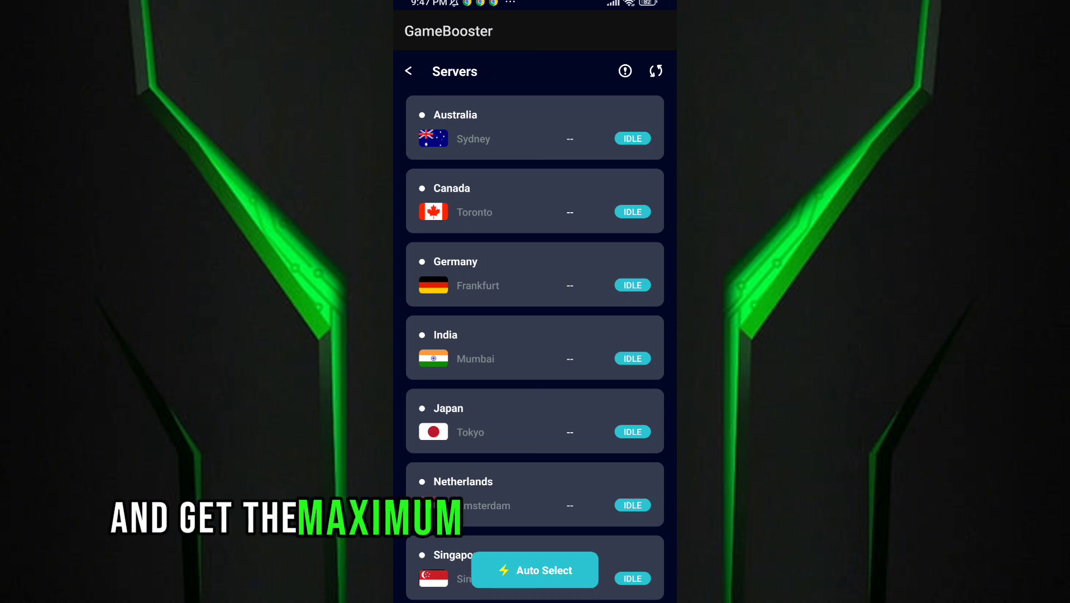
{"action": "left_click", "coordinate": [408, 71]}
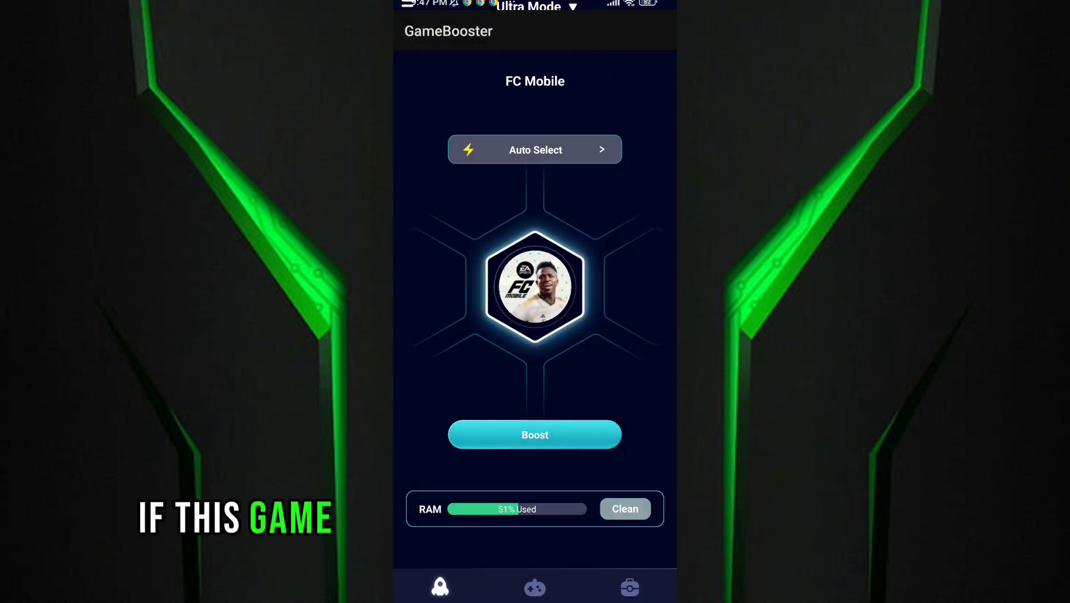
{"action": "left_click", "coordinate": [534, 587]}
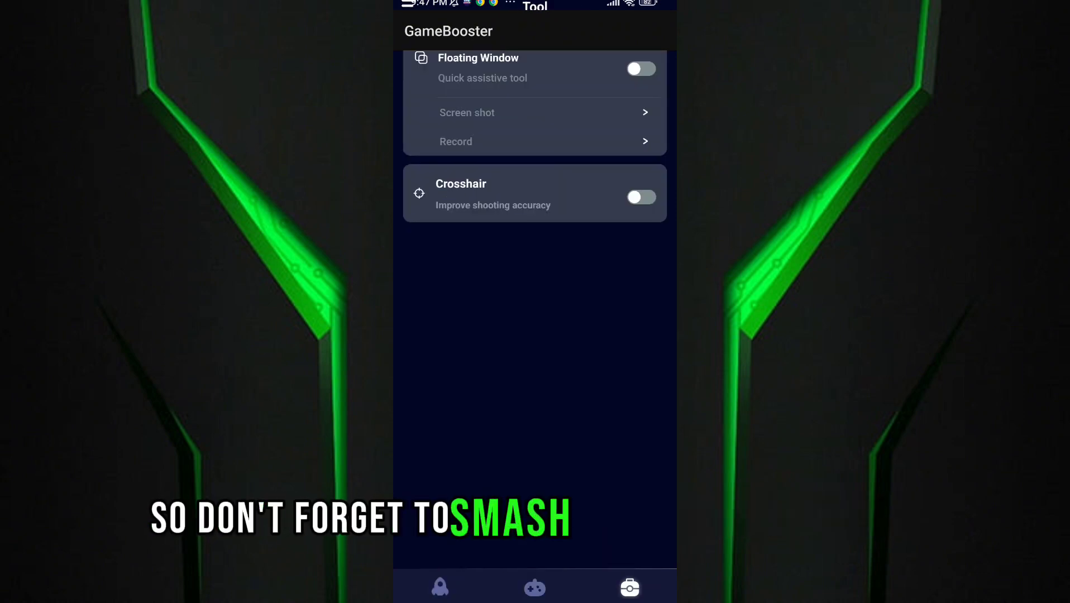
{"action": "left_click", "coordinate": [640, 68]}
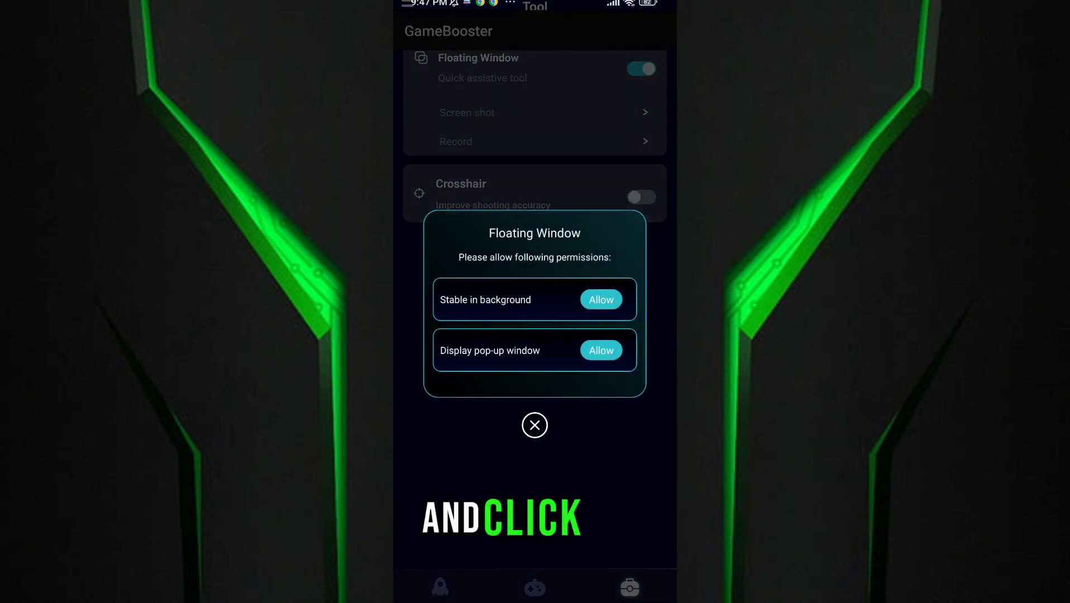